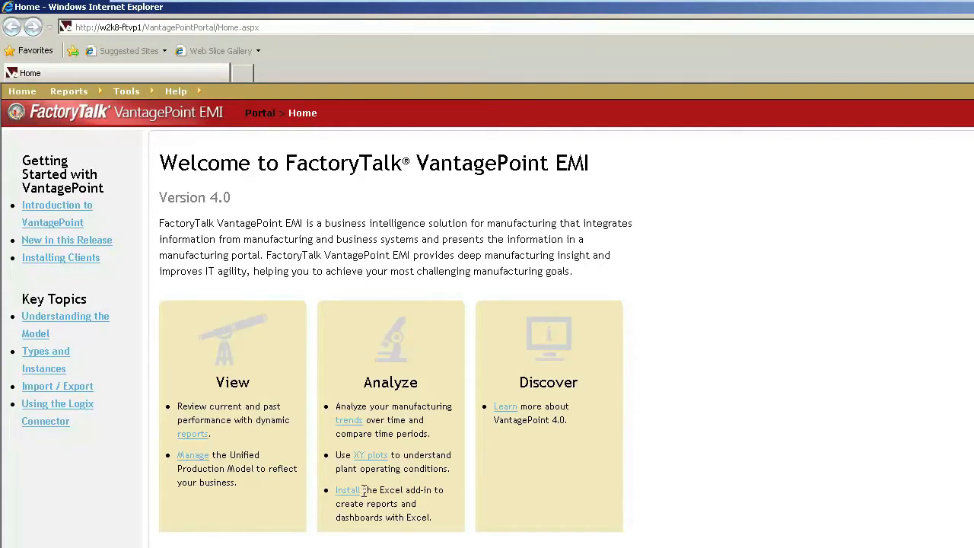
Launch the Trend tool from the portal's Tools menu
left_click(127, 91)
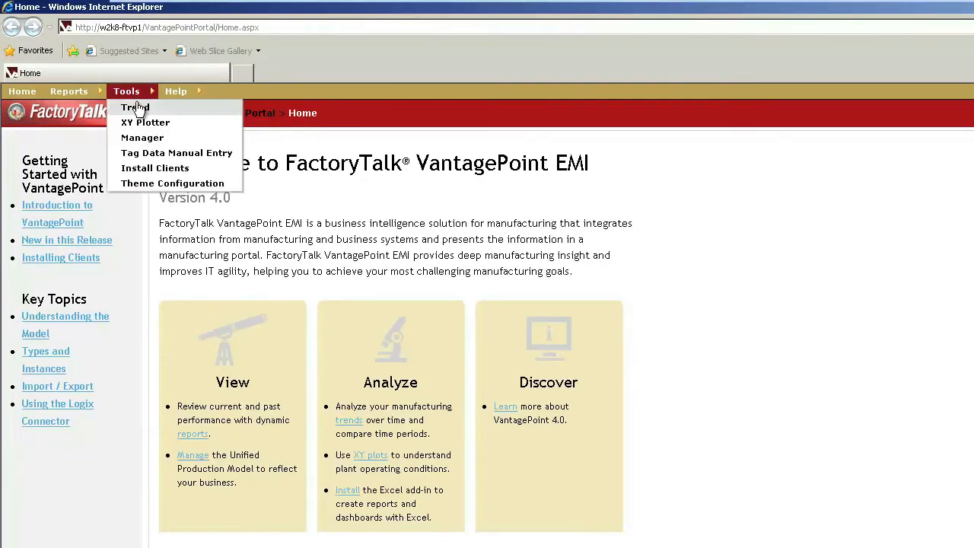
left_click(135, 108)
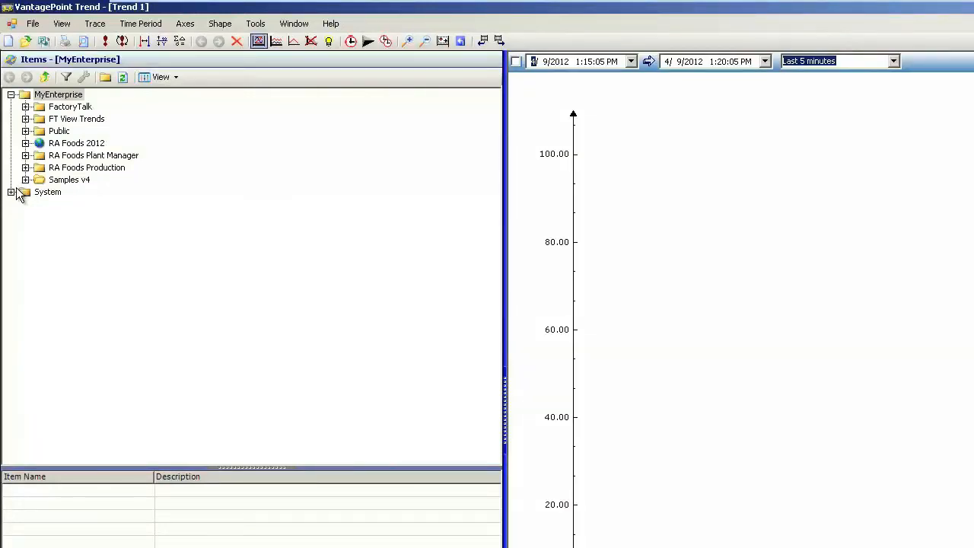
Expand System, Sources, FactoryTalkMetrics, FTMConnector and RA_Foods branches in the item tree
left_click(12, 191)
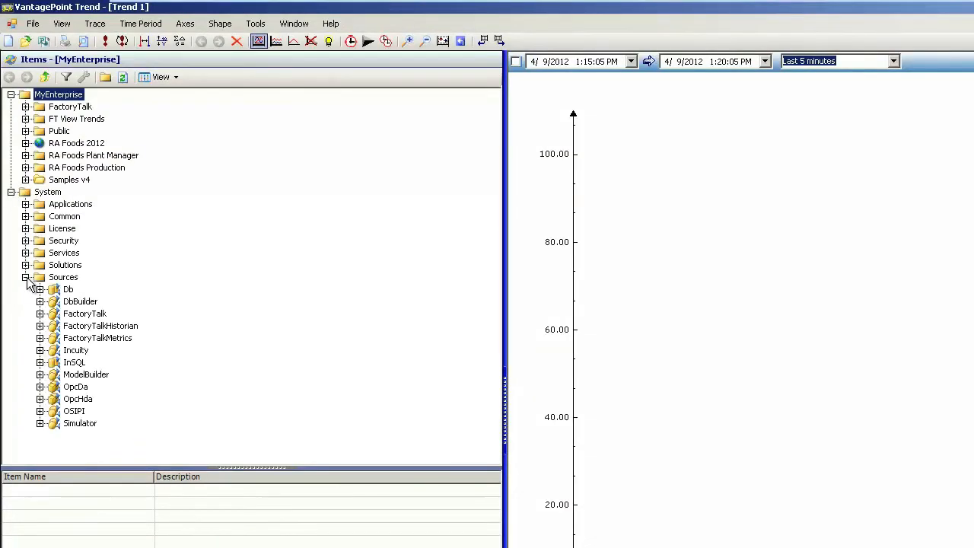
left_click(40, 338)
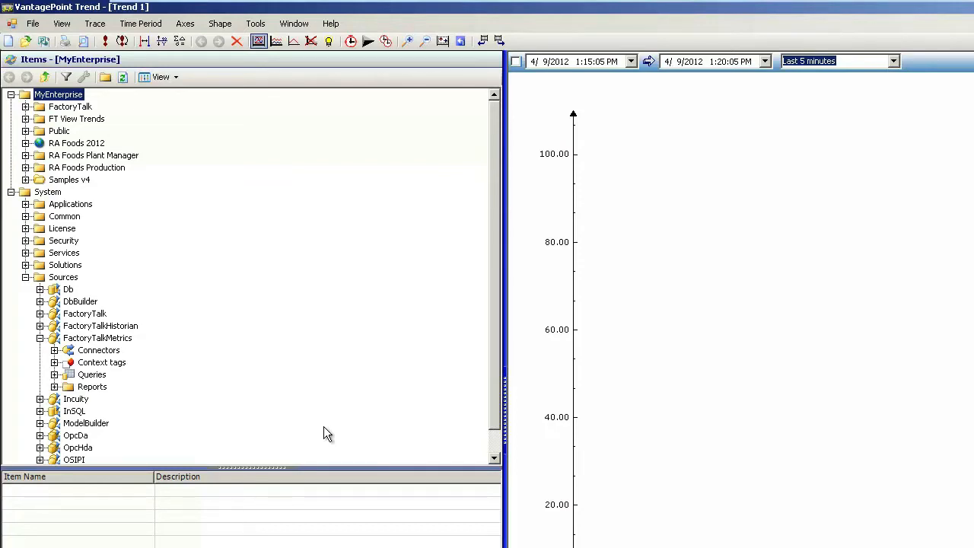
left_click(55, 350)
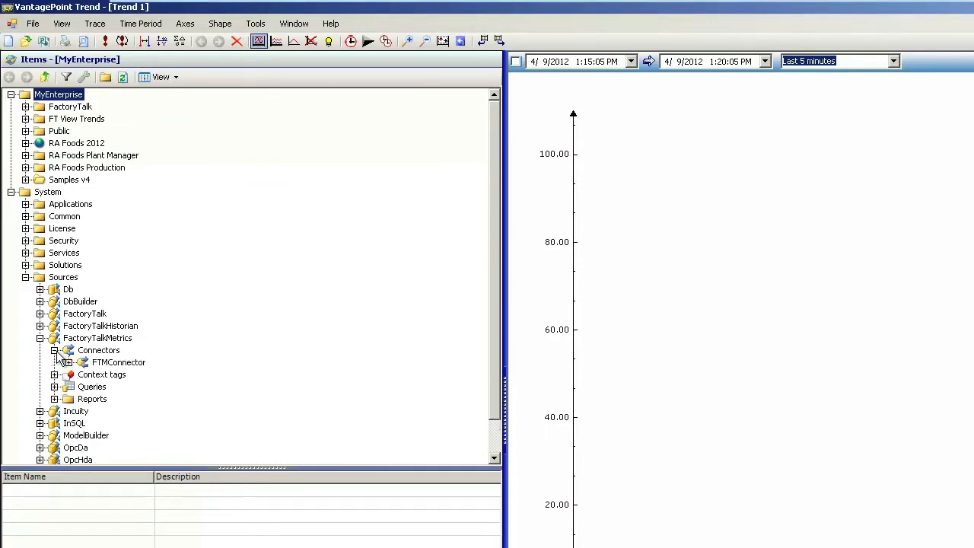
left_click(69, 362)
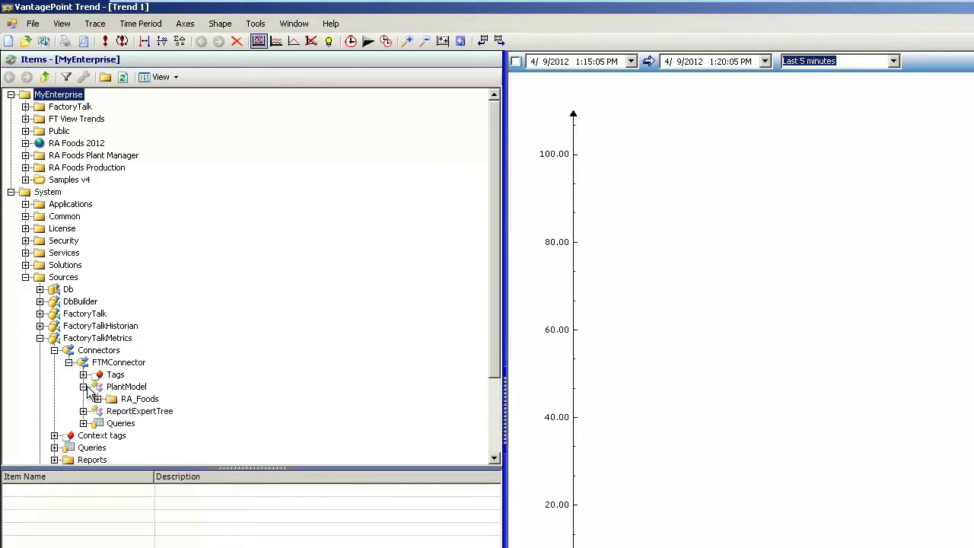
left_click(111, 399)
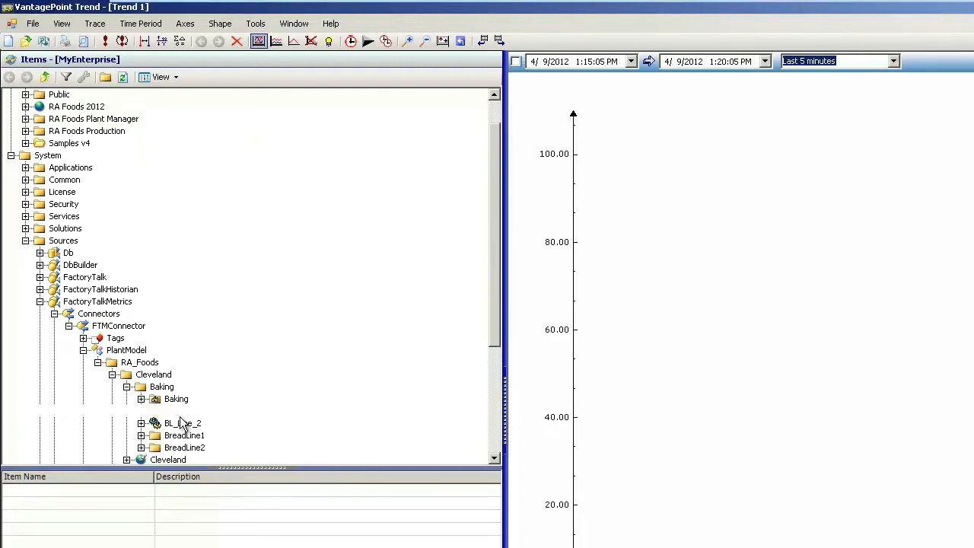
Select BL_Line_1 and scroll its metrics to plot Availability, OEE, Quality, Throughput
left_click(183, 411)
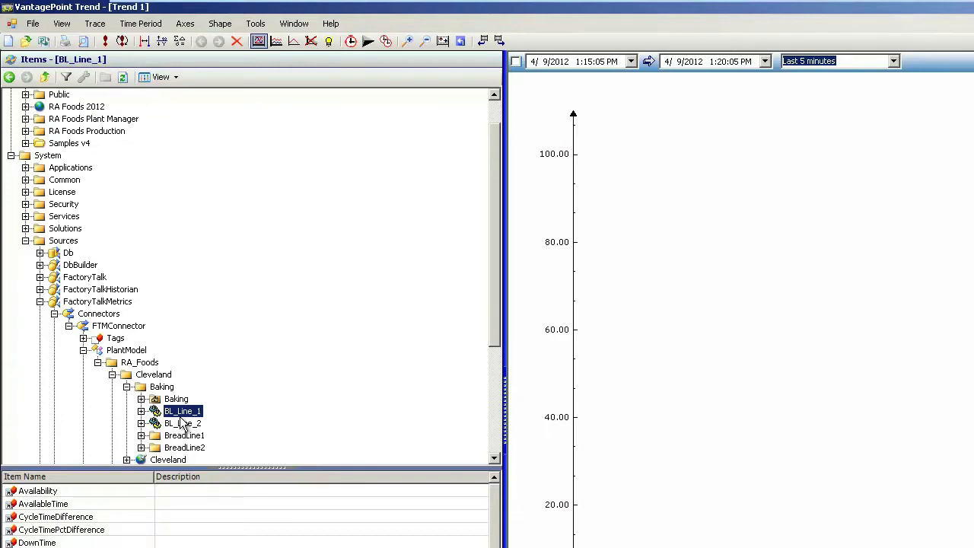
mouse_move(49, 498)
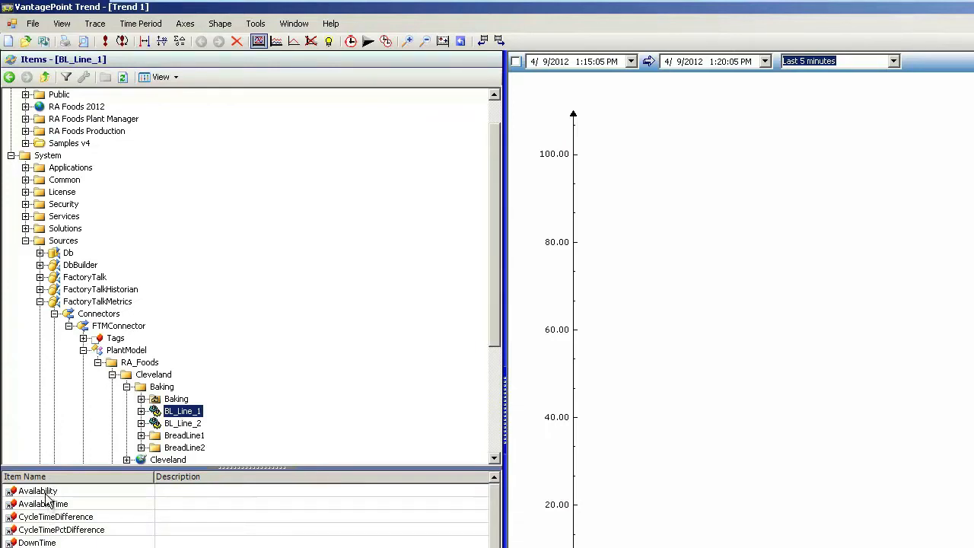
scroll("down", 3)
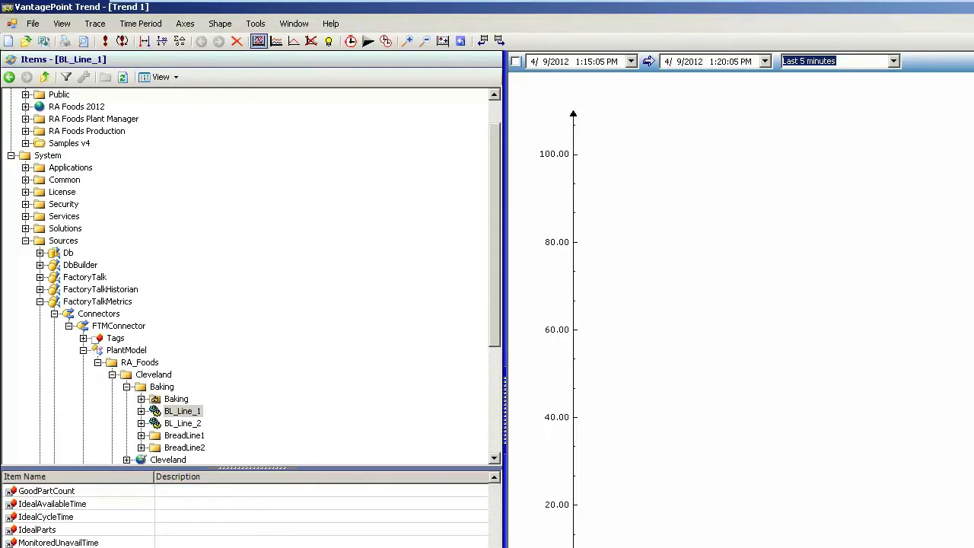
scroll("down", 3)
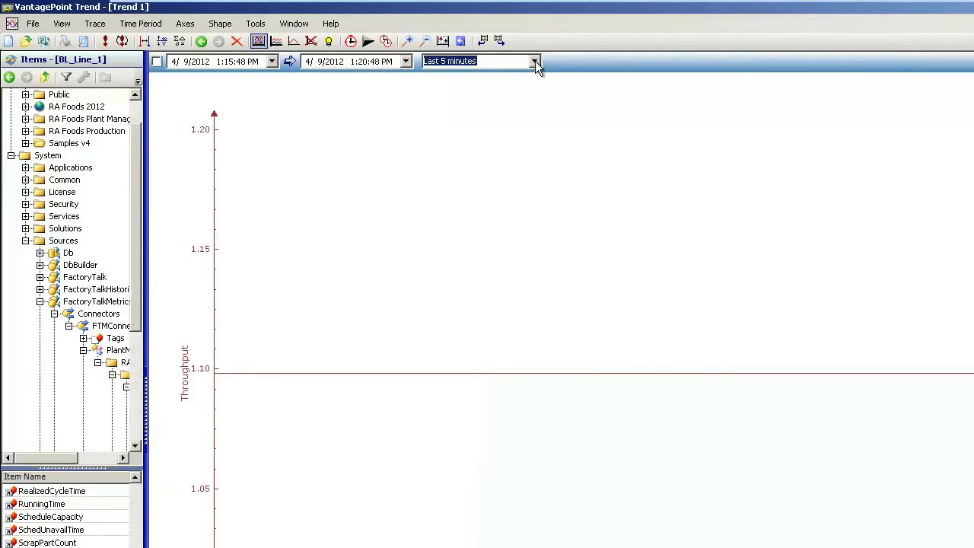
Set the trend's time period to Last 1 hour
left_click(534, 61)
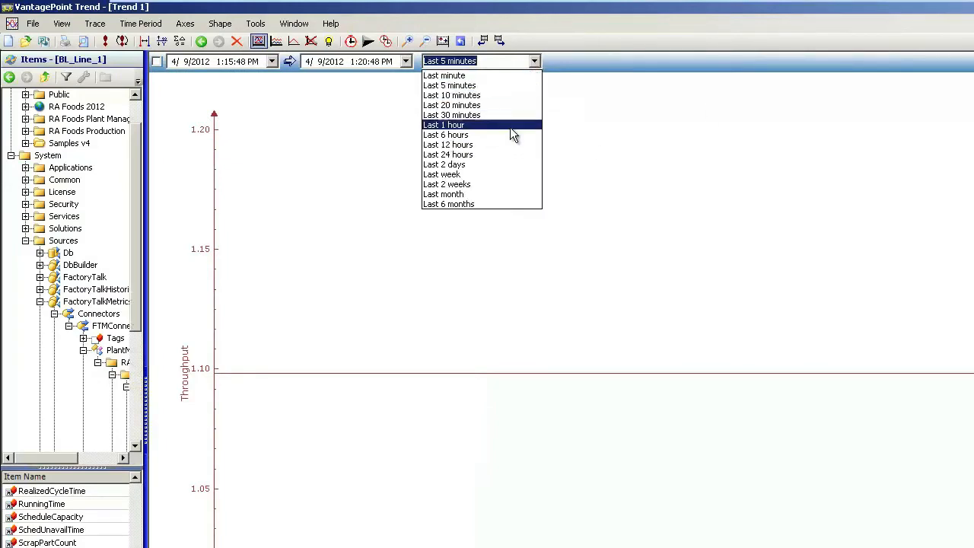
left_click(443, 124)
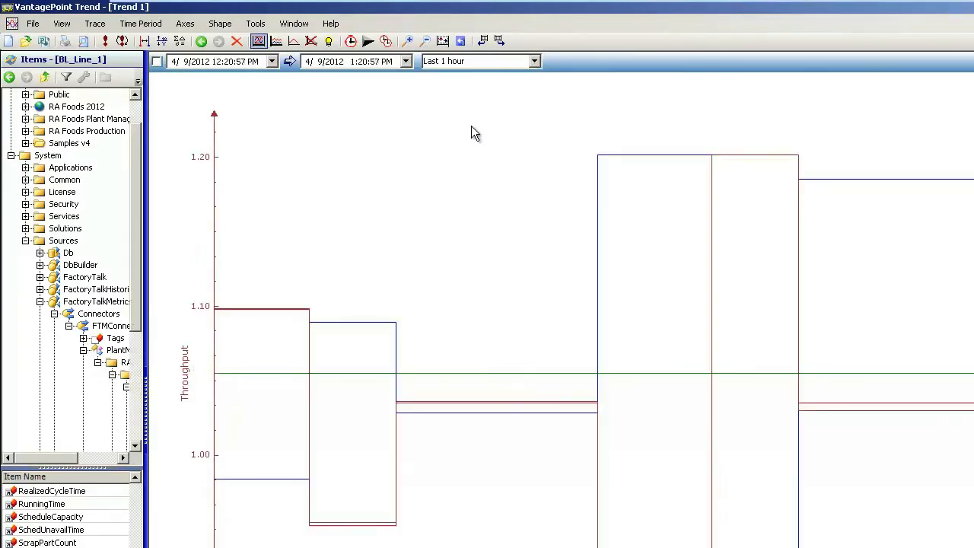
mouse_move(166, 90)
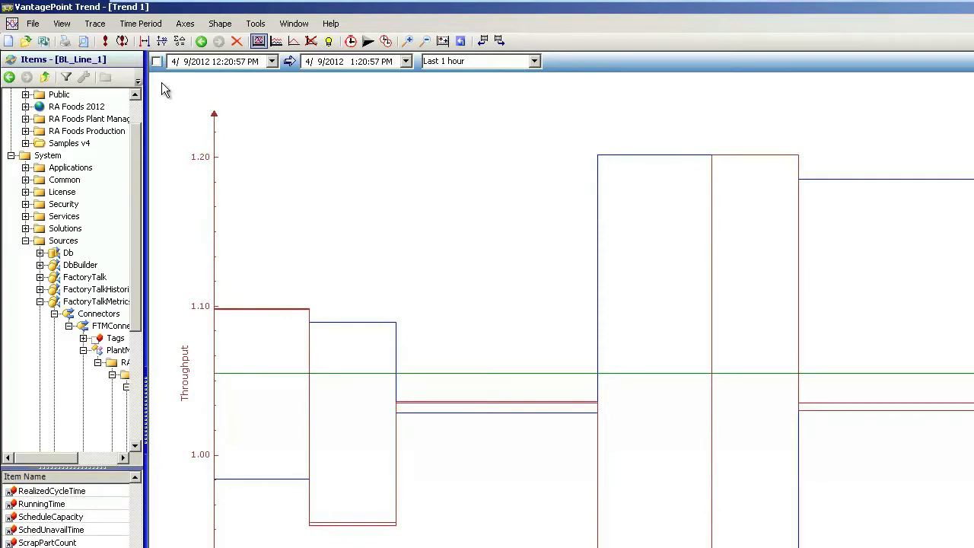
mouse_move(276, 41)
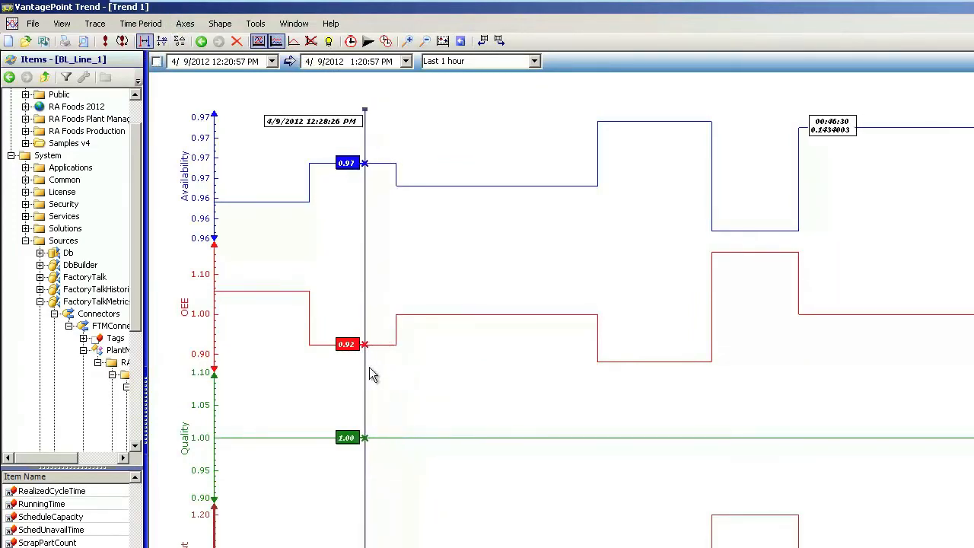
mouse_move(358, 445)
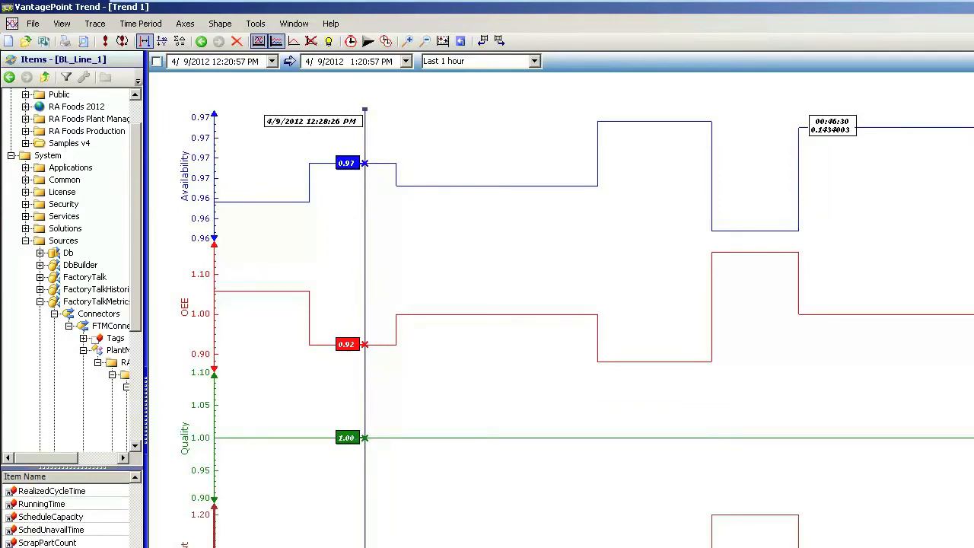
mouse_move(207, 200)
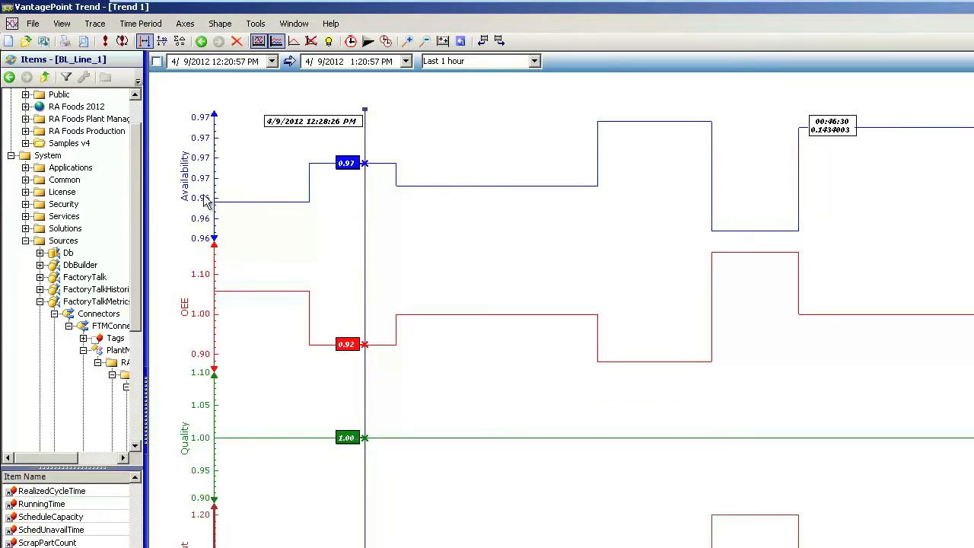
mouse_move(189, 319)
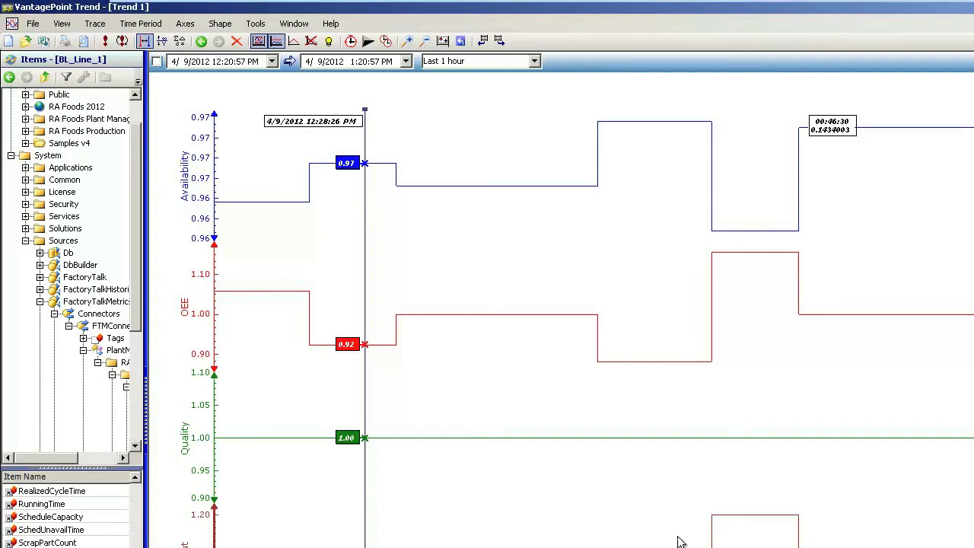
mouse_move(673, 504)
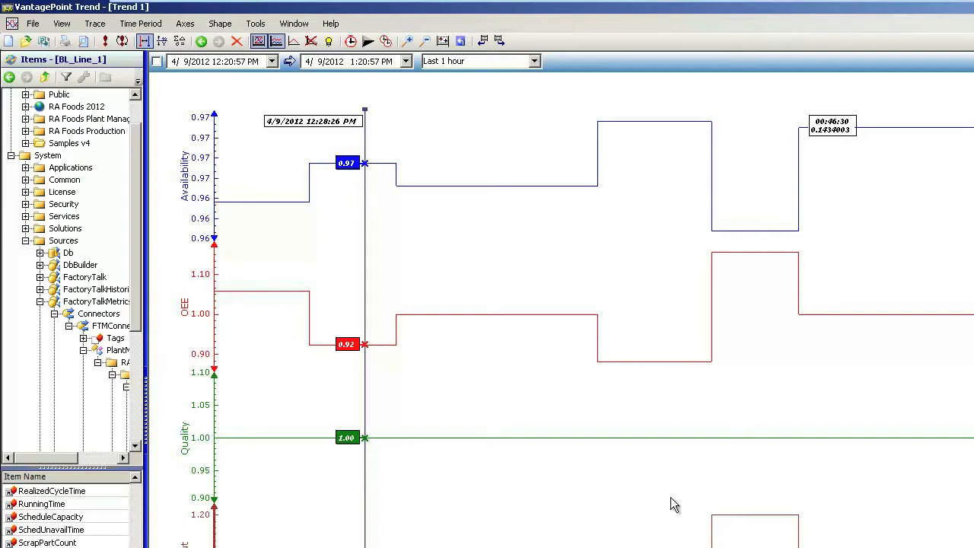
mouse_move(288, 216)
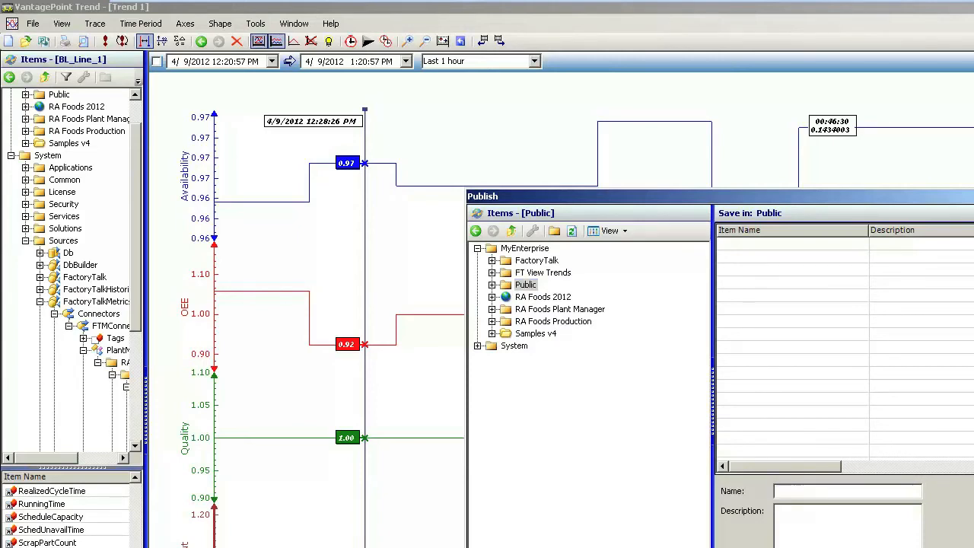
Enter the name Metrics for the published trend
type("Metrics")
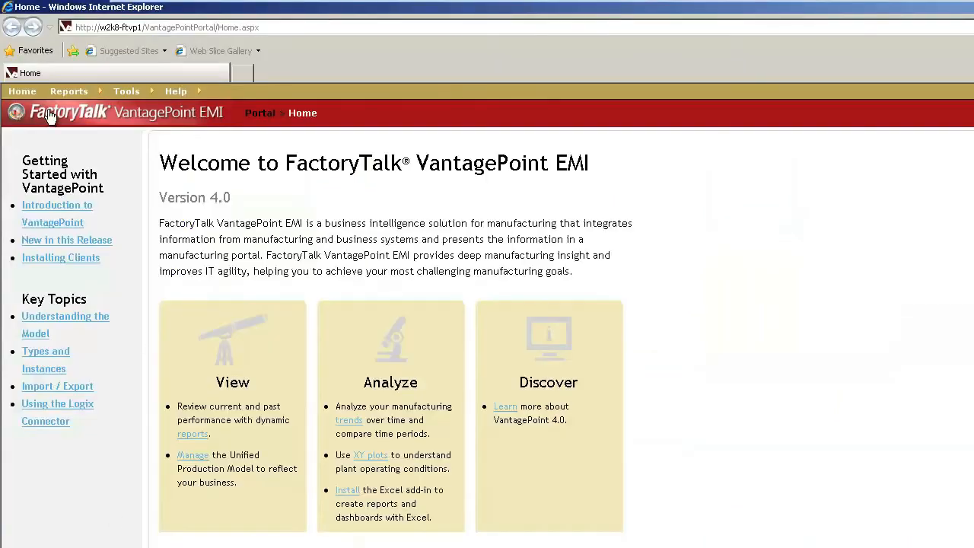
Browse the Reports folder list, passing Samples, and open the Public folder
left_click(69, 90)
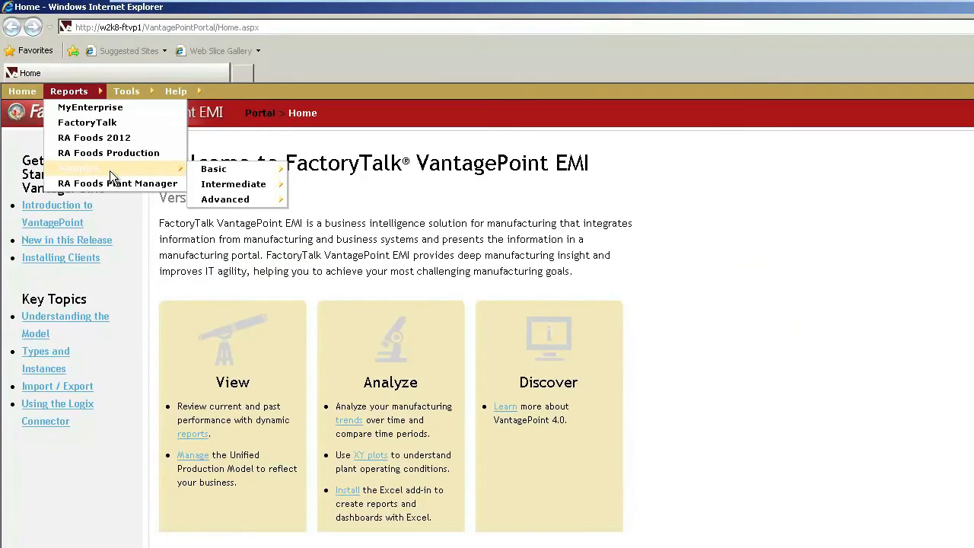
left_click(22, 91)
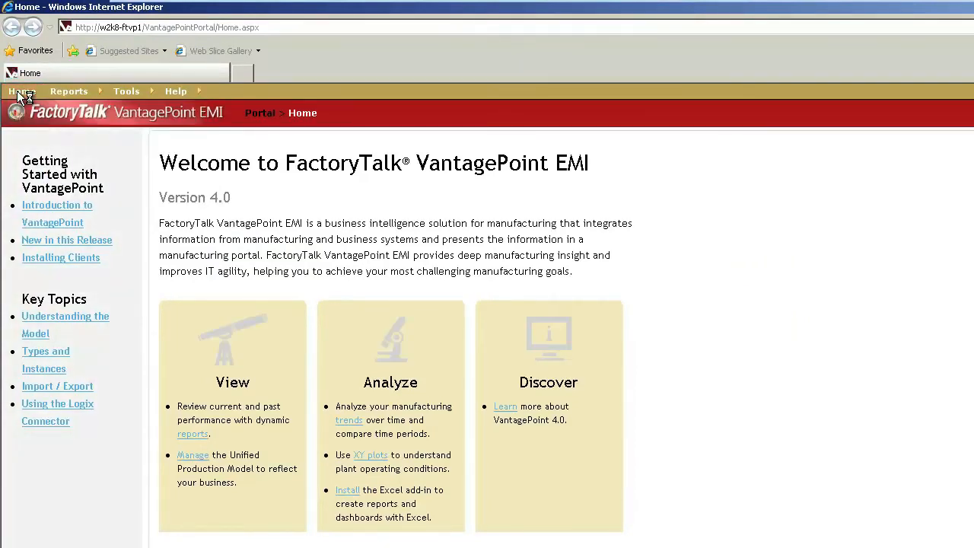
left_click(68, 90)
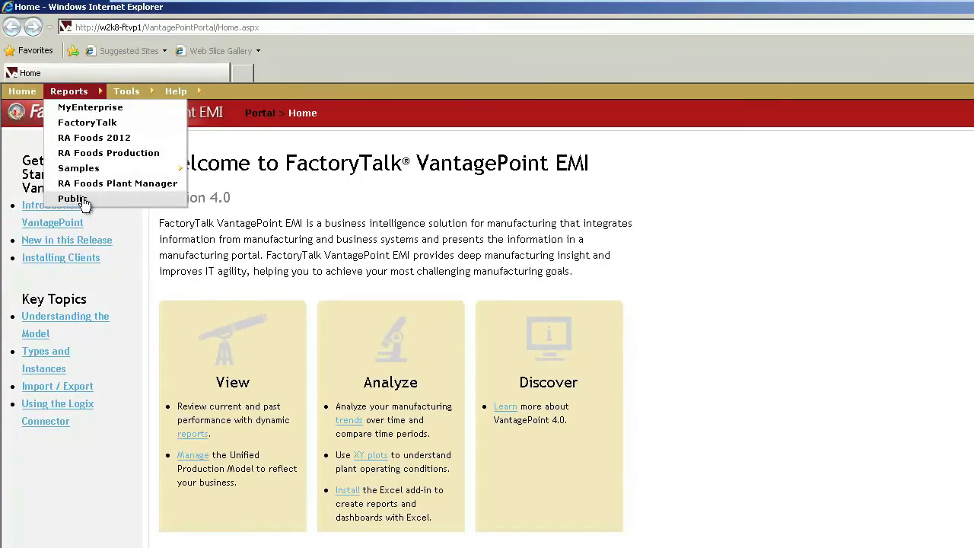
left_click(72, 199)
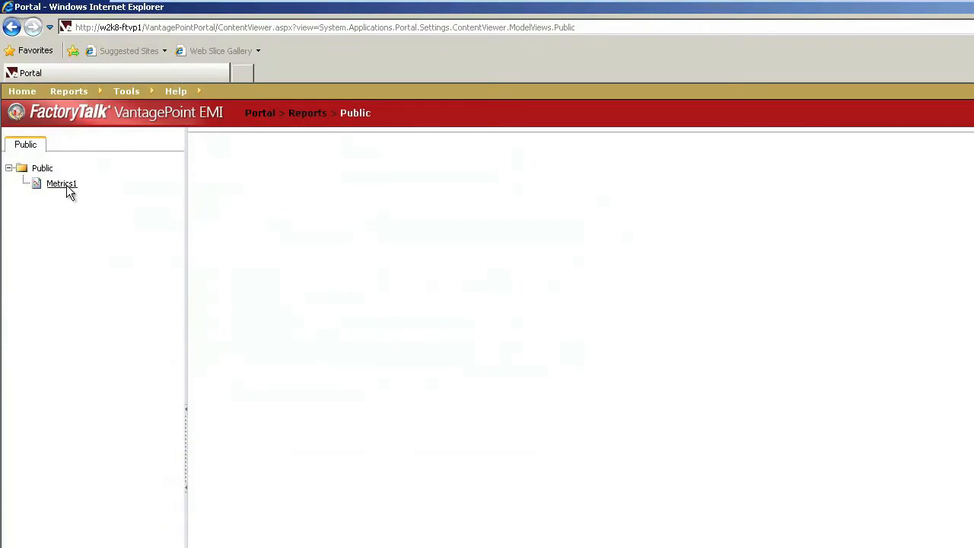
Open the Metrics1 trend from the Public tree
left_click(61, 183)
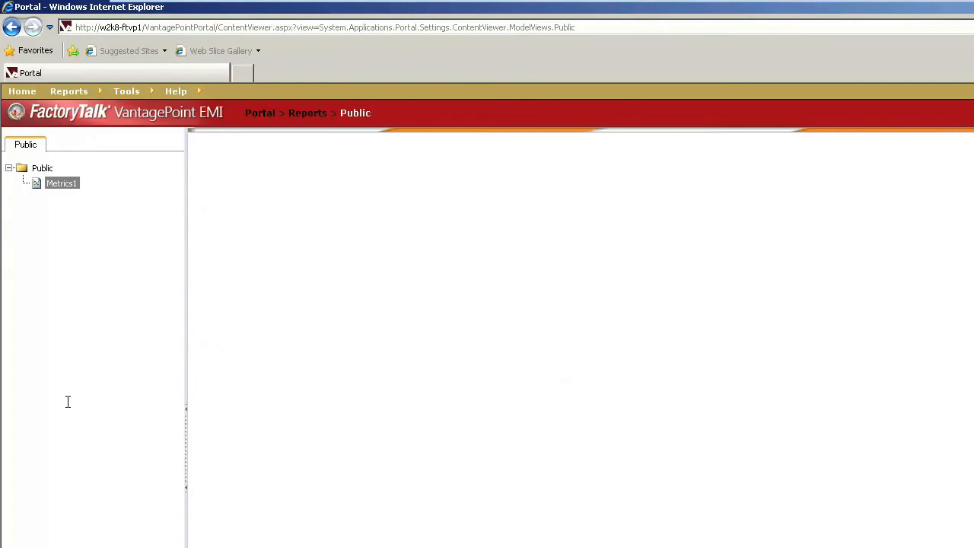